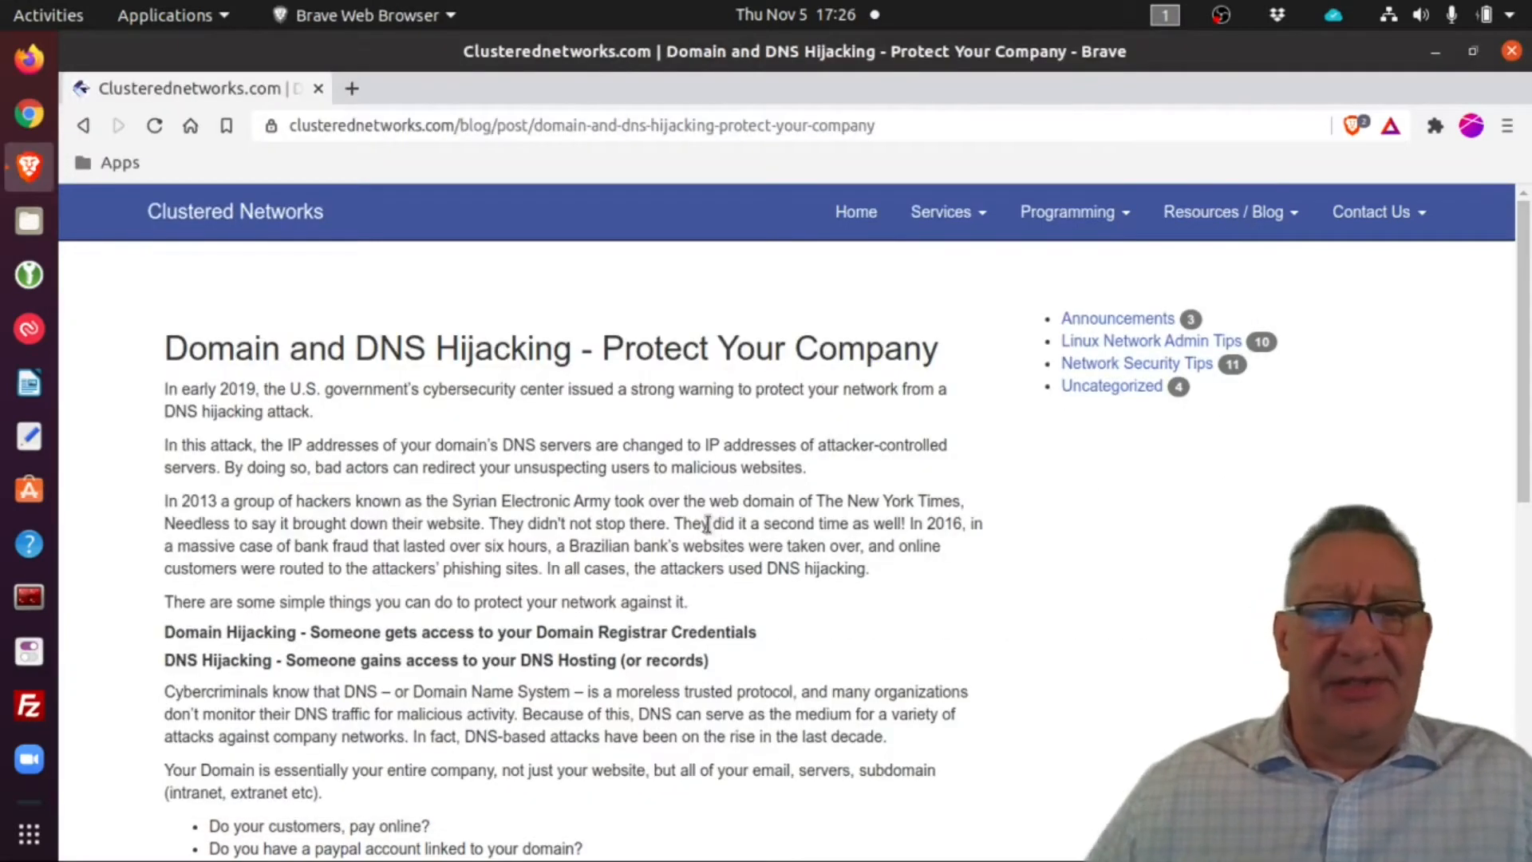
scroll("down", 3)
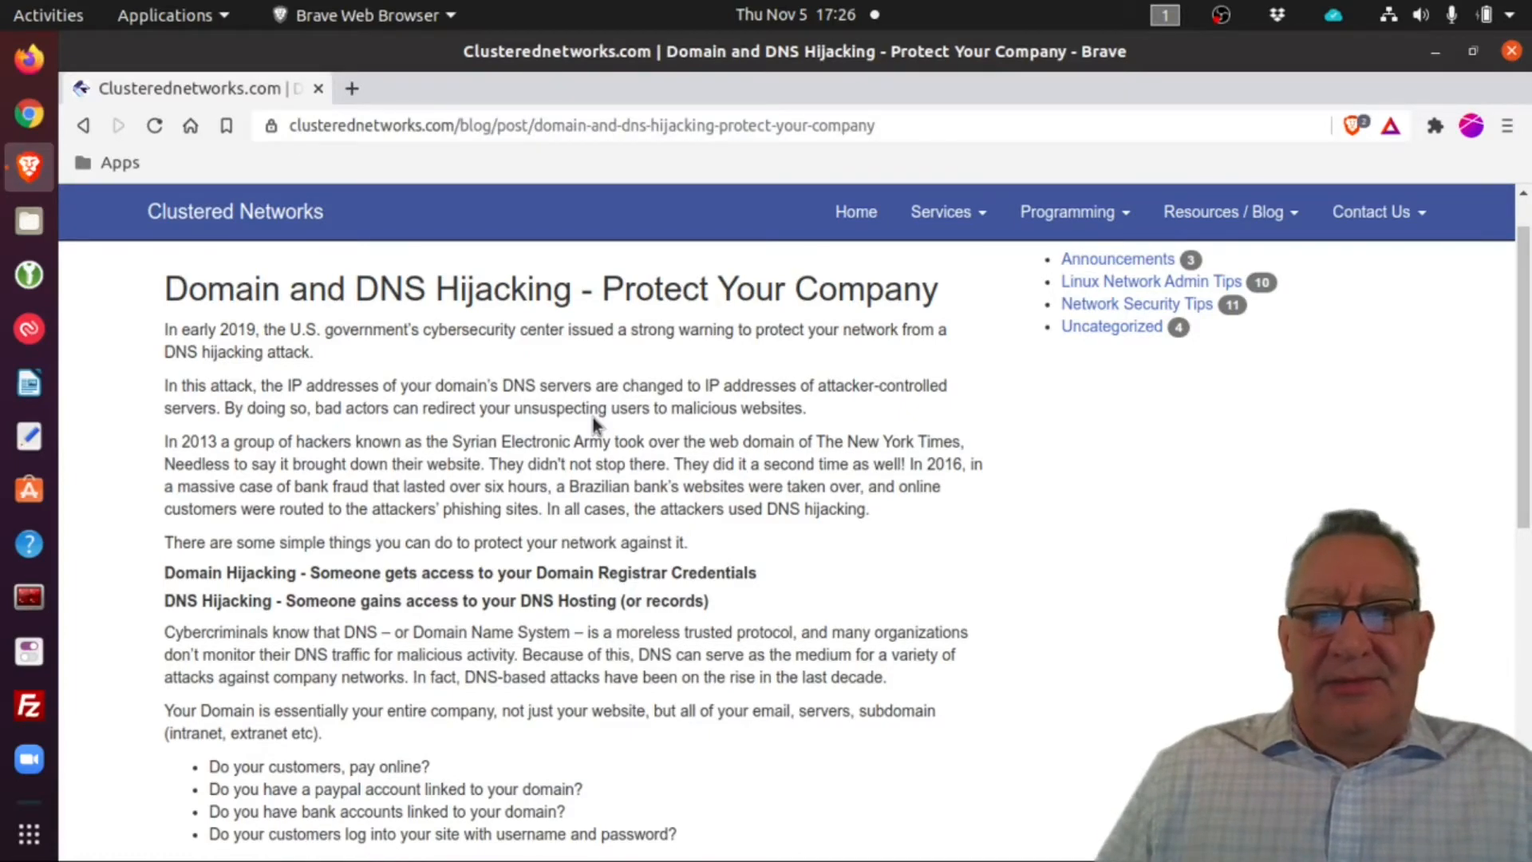
scroll("down", 3)
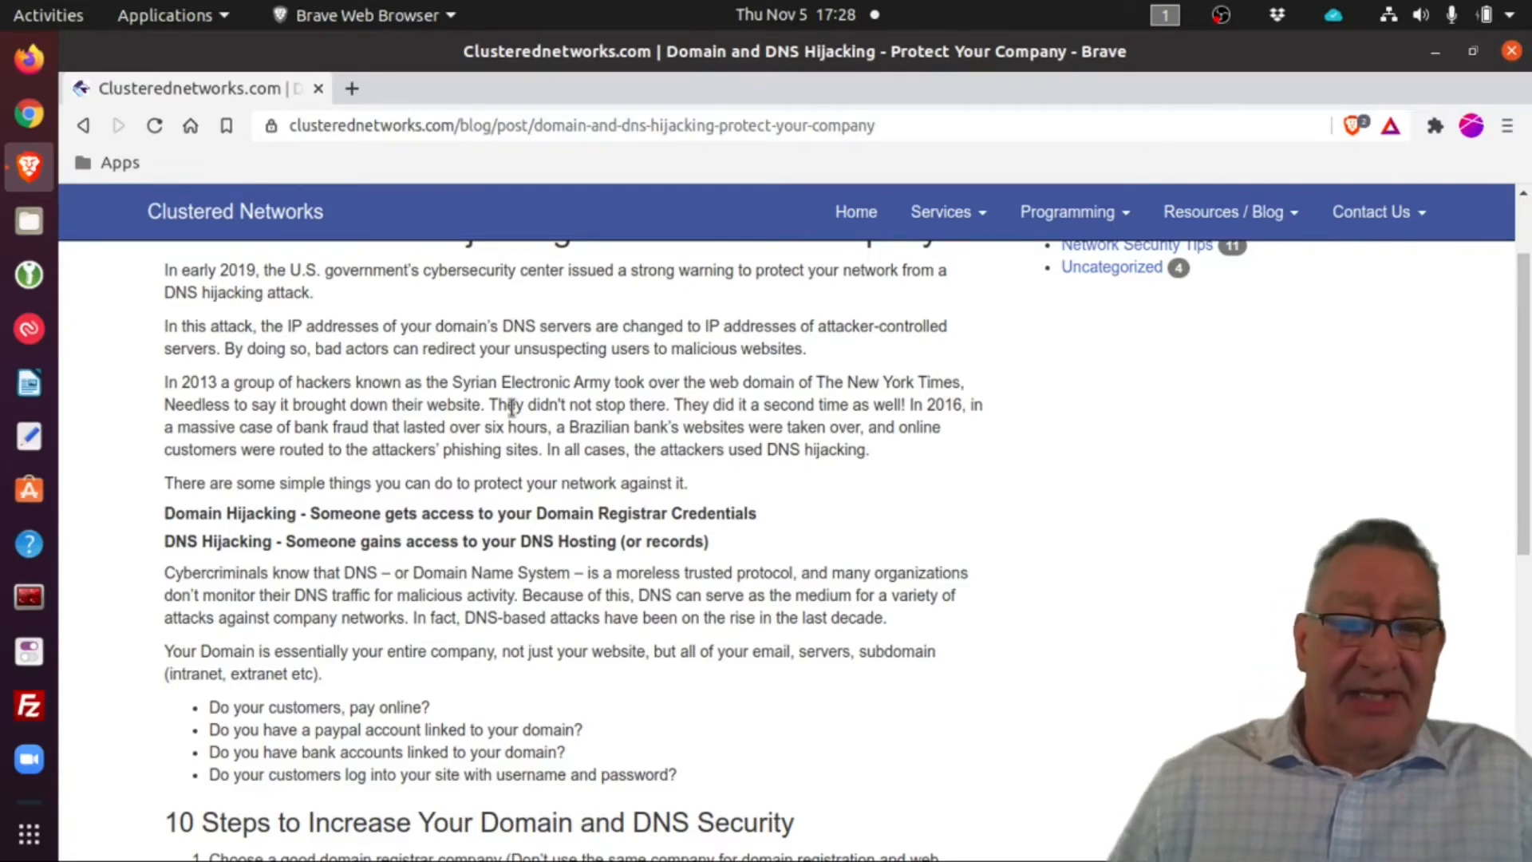
scroll("down", 3)
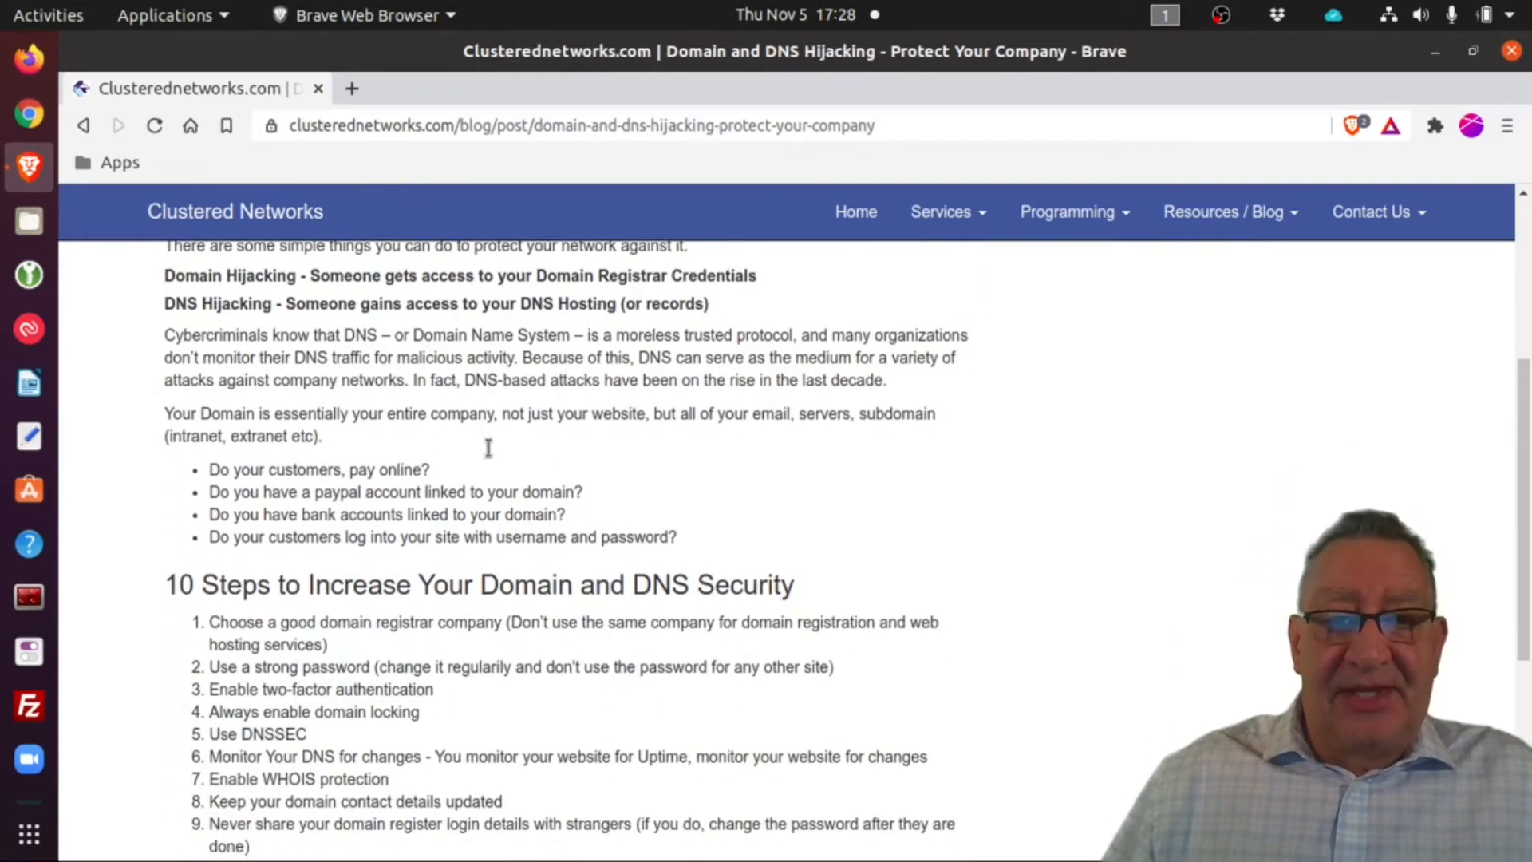
mouse_move(505, 479)
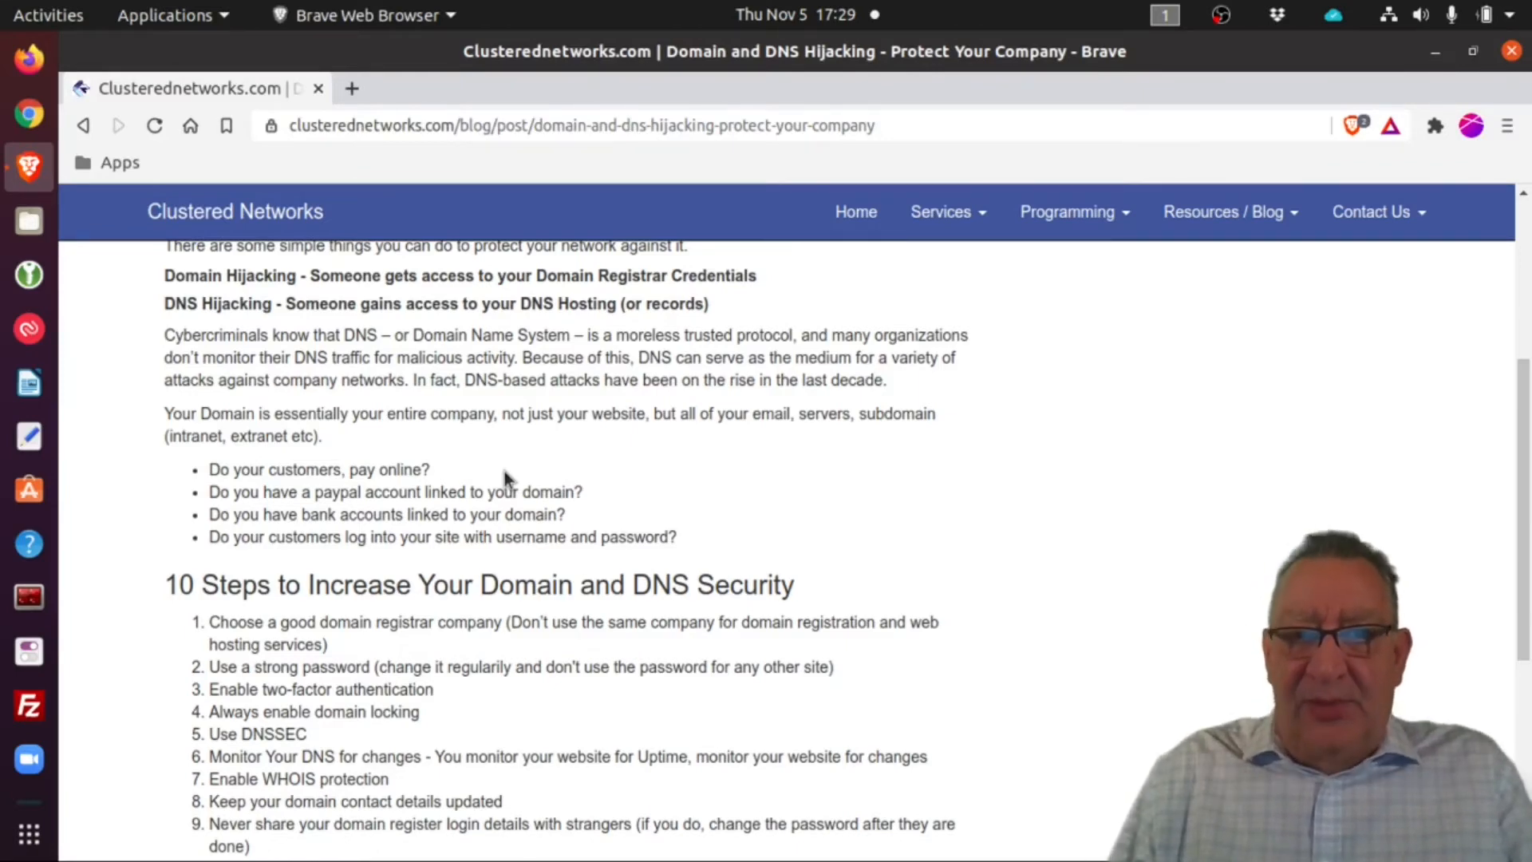
mouse_move(514, 472)
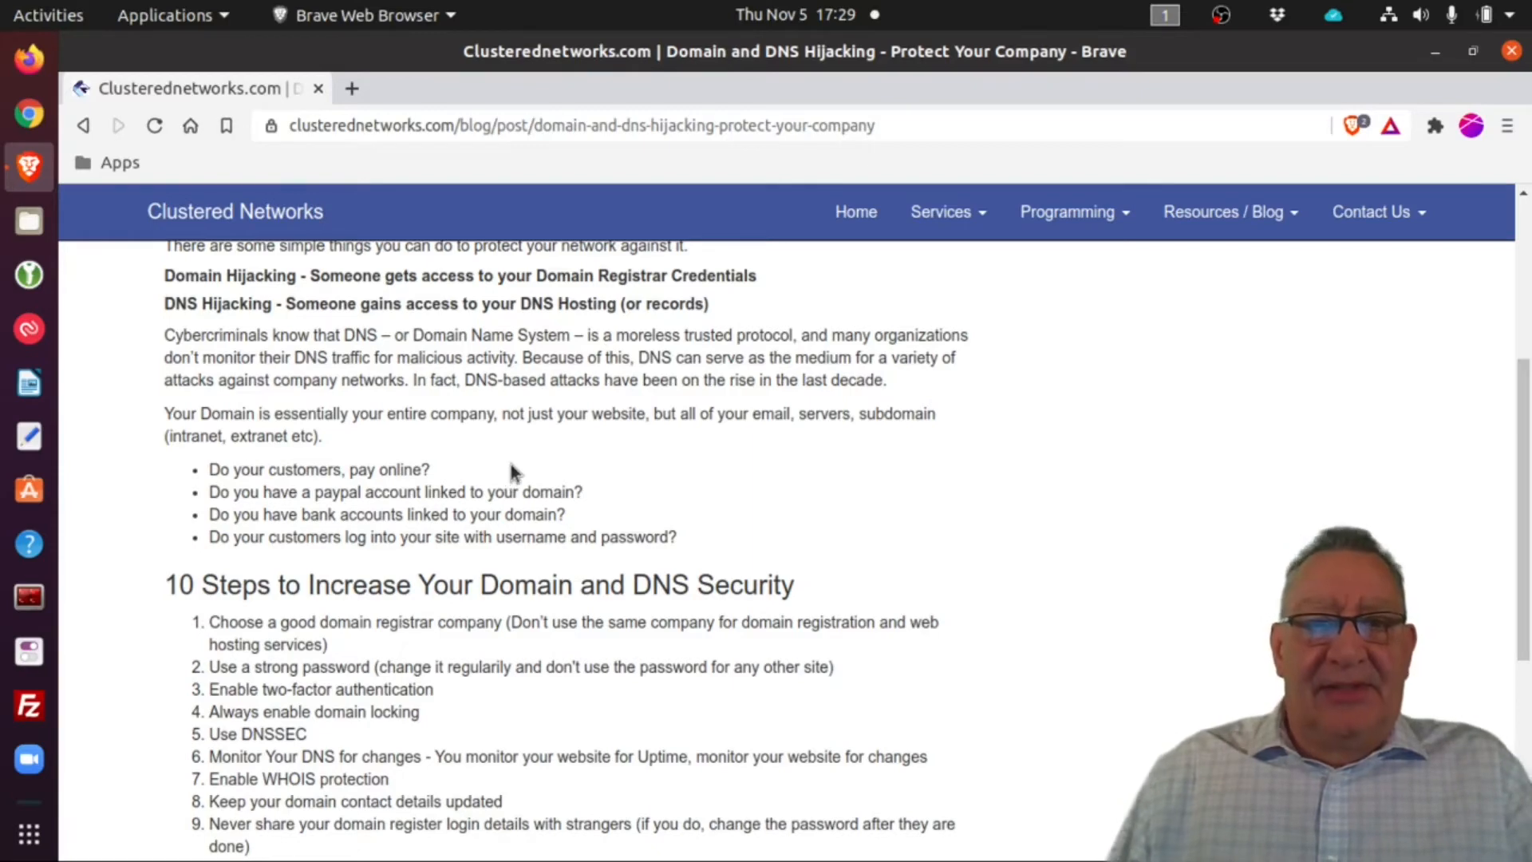
scroll("down", 3)
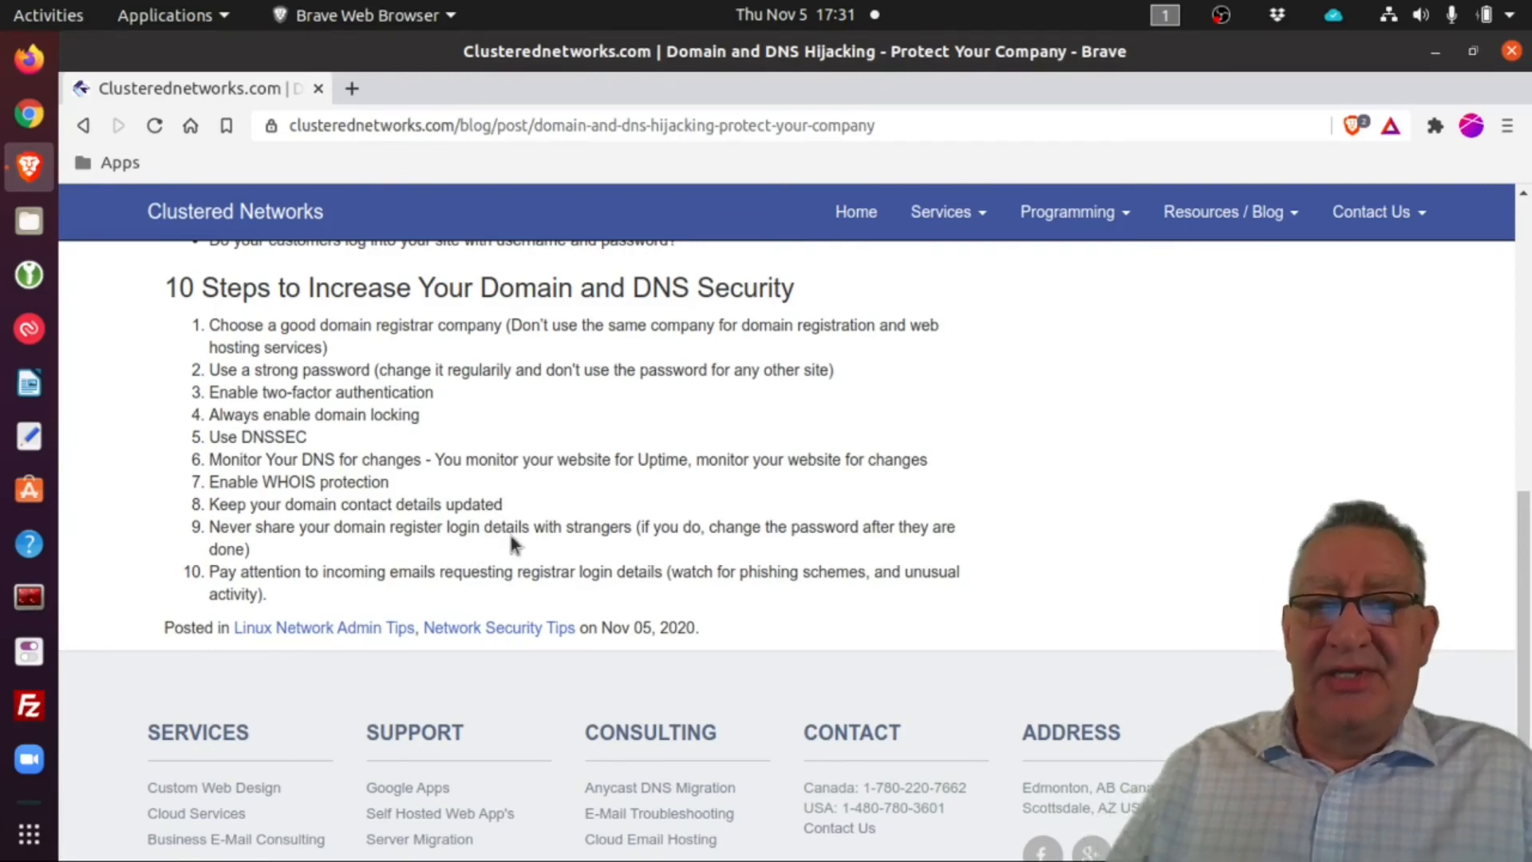
mouse_move(519, 547)
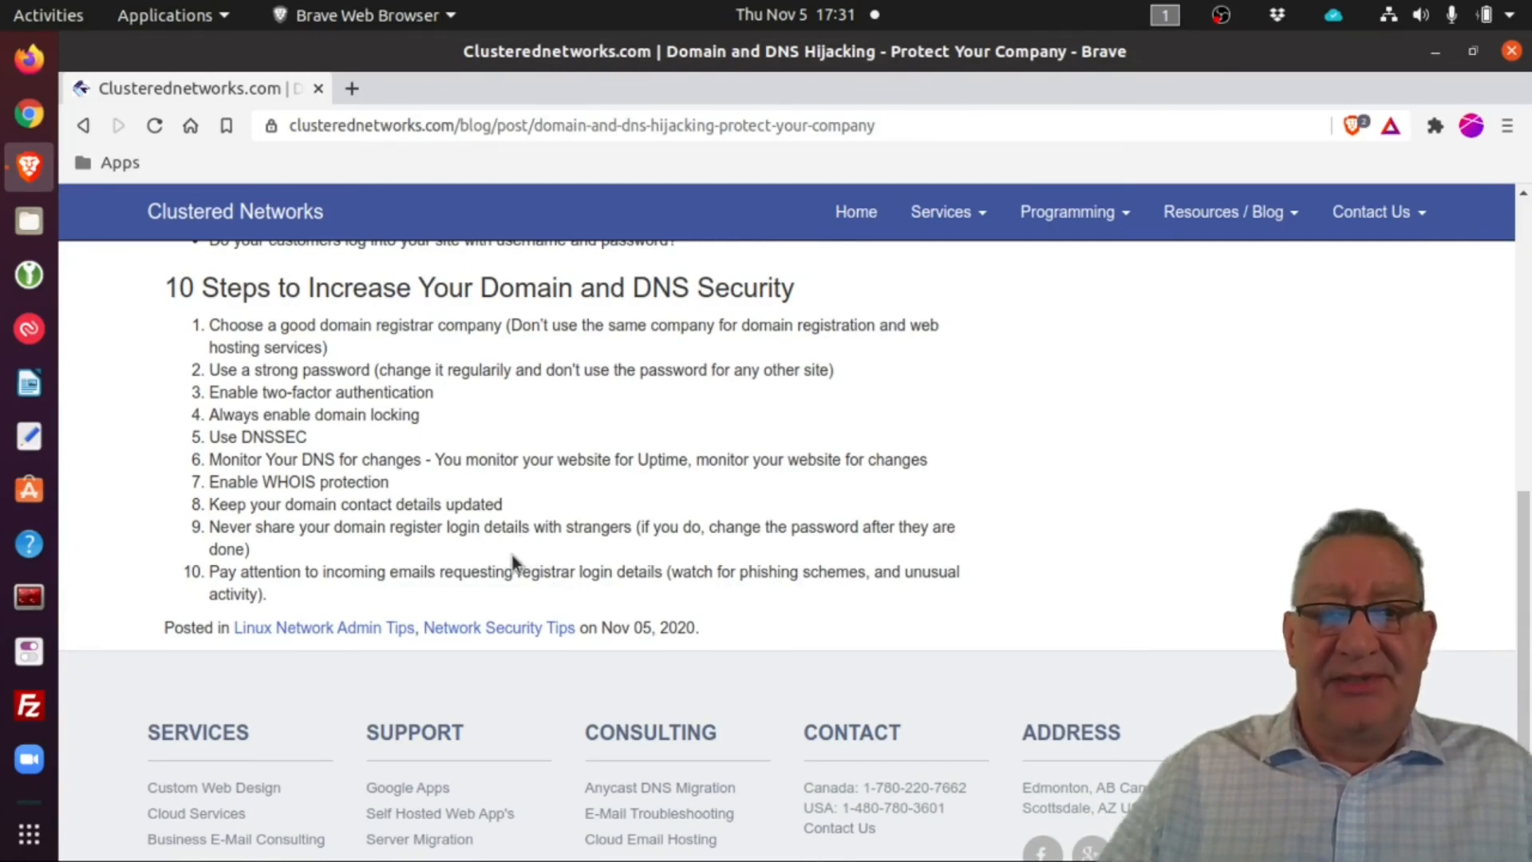
scroll("down", 3)
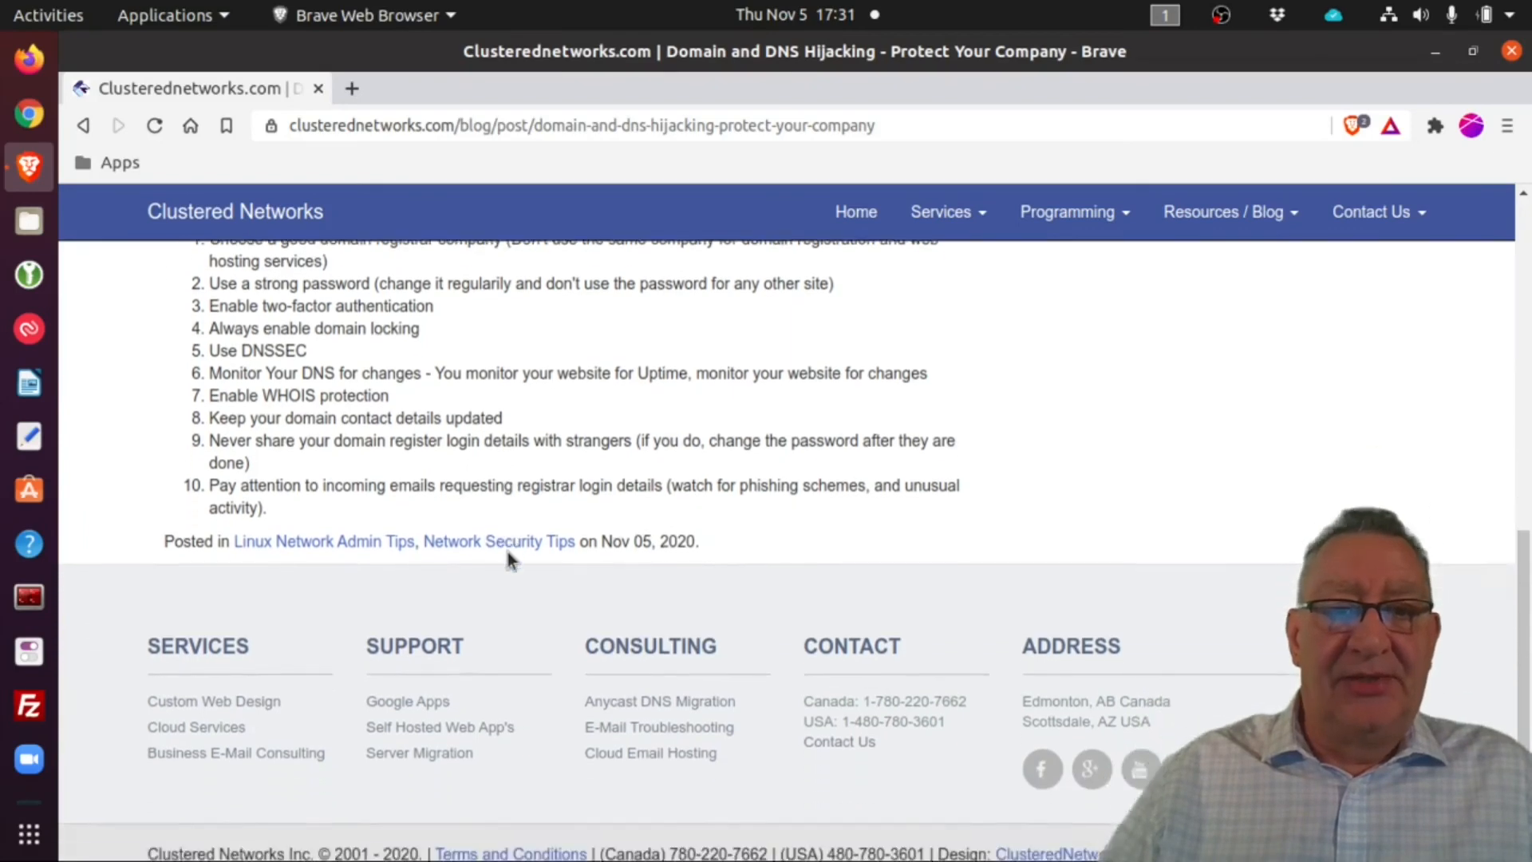
scroll("down", 3)
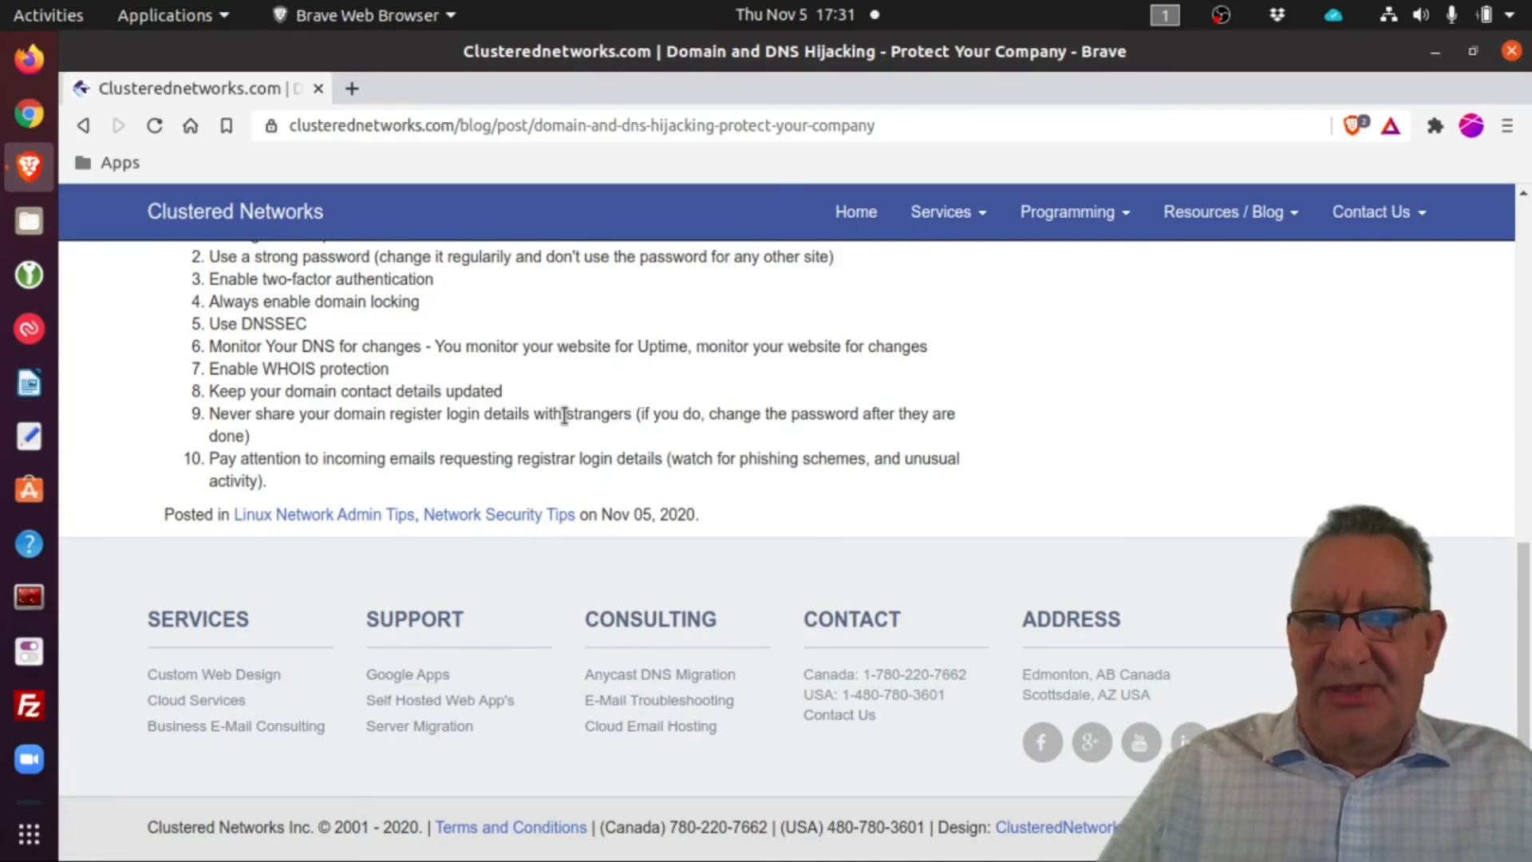
mouse_move(580, 449)
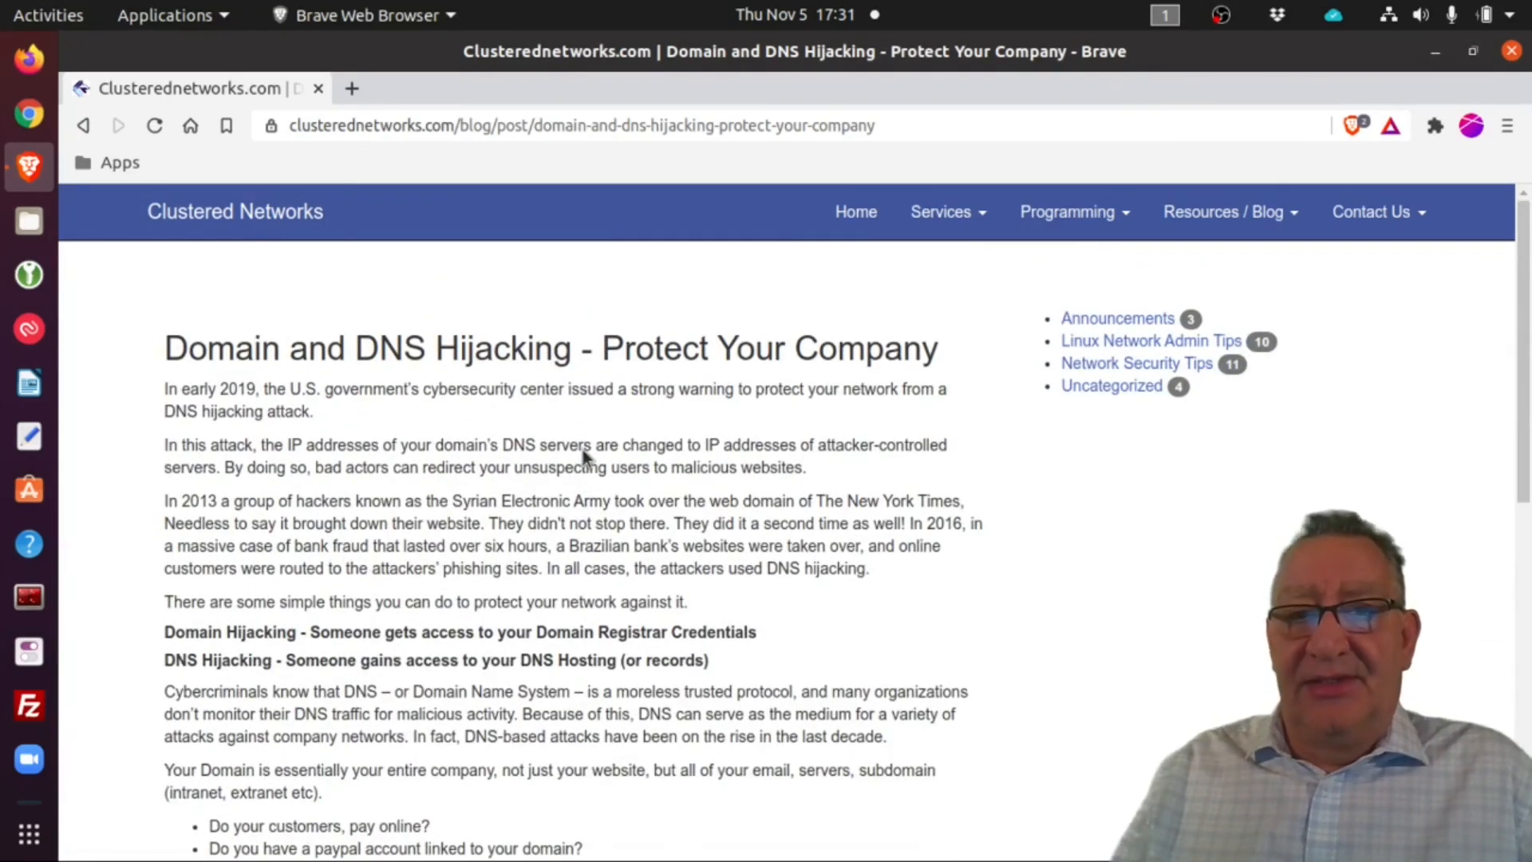
scroll("down", 3)
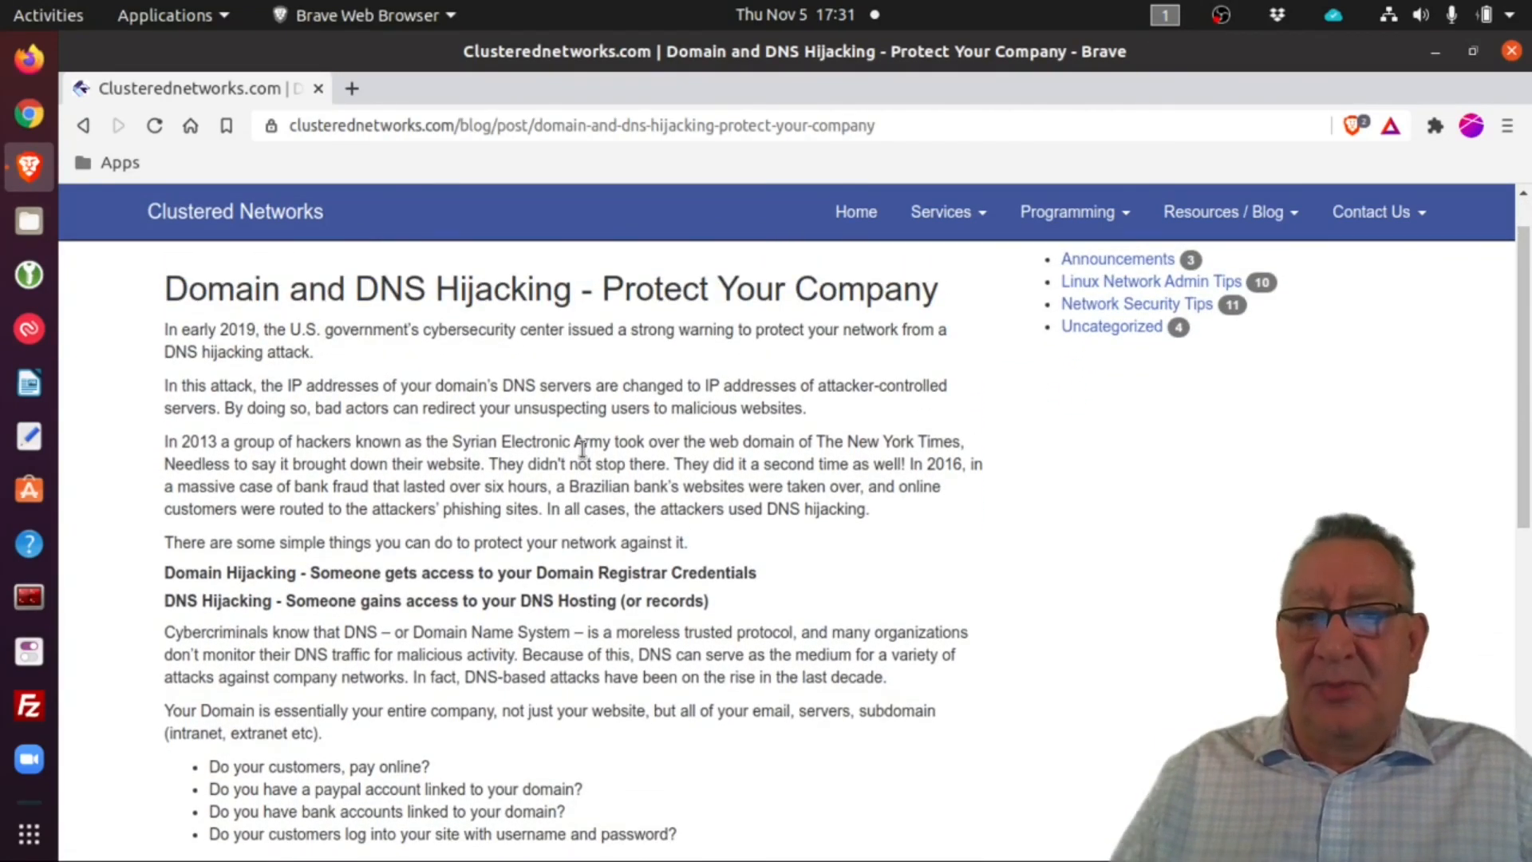